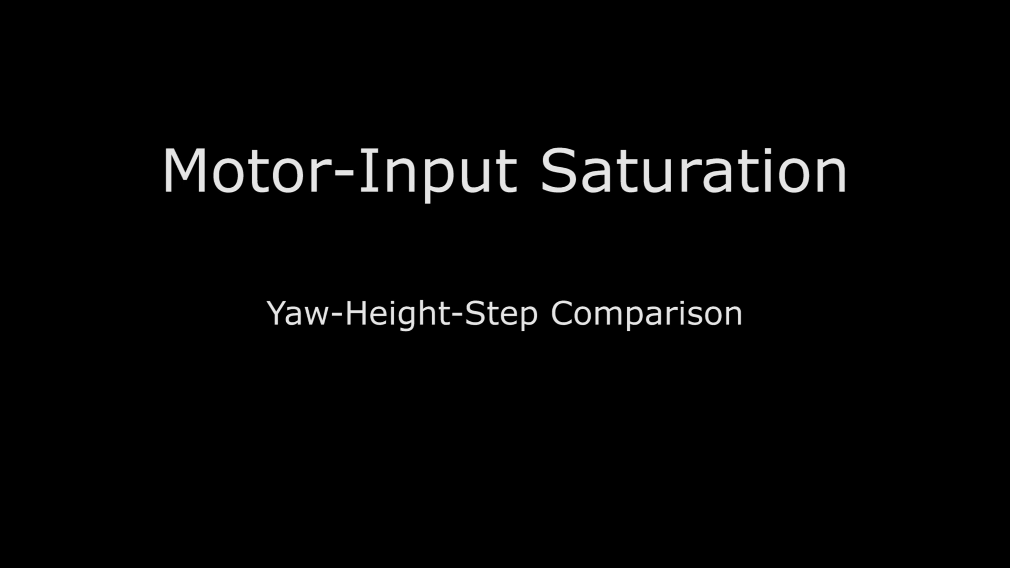
Advance past the title card to the yaw-height-step thrust clipping vs prioritizing saturation footage.
click(505, 284)
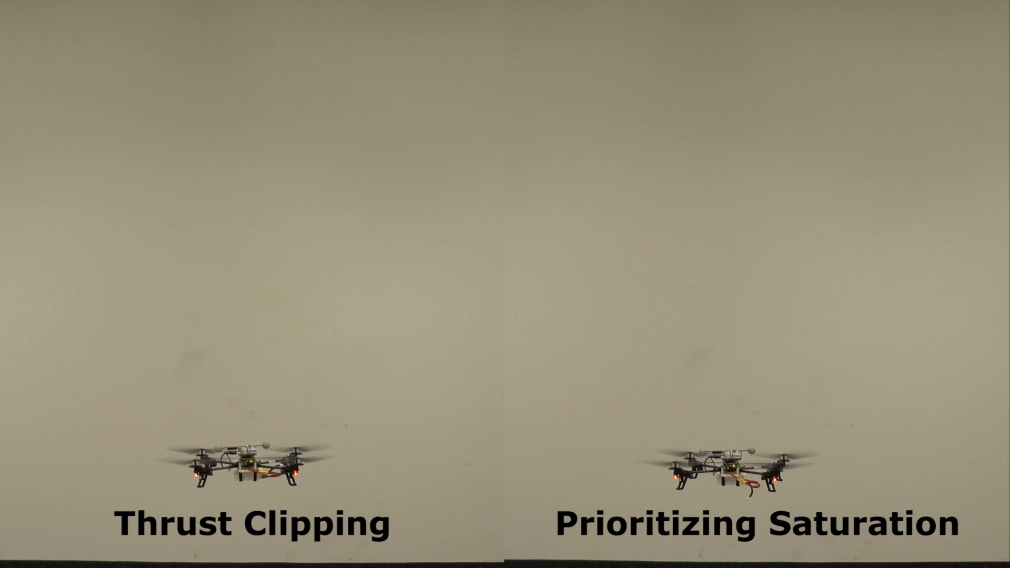